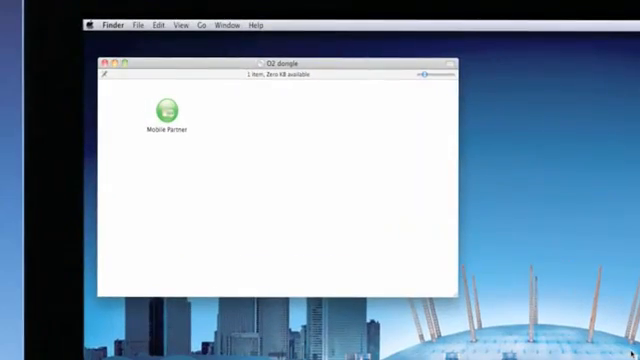
Launch the Mobile Partner installer from the O2 dongle volume
click(165, 115)
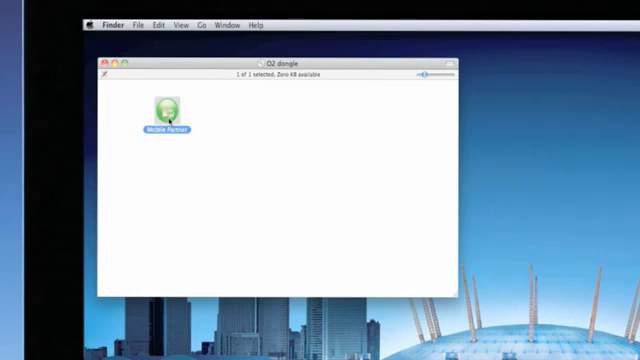
double_click(168, 108)
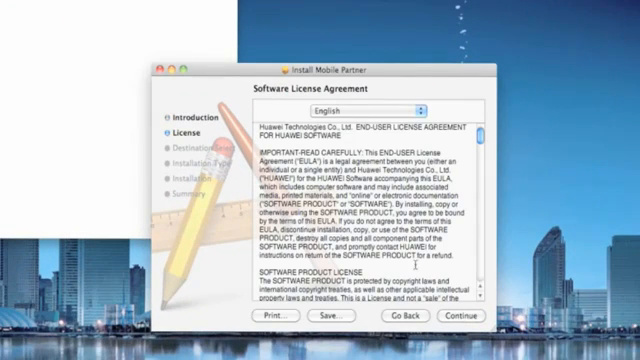
Scroll through the licence agreement and authorise the installation with the admin password
scroll(down, 3)
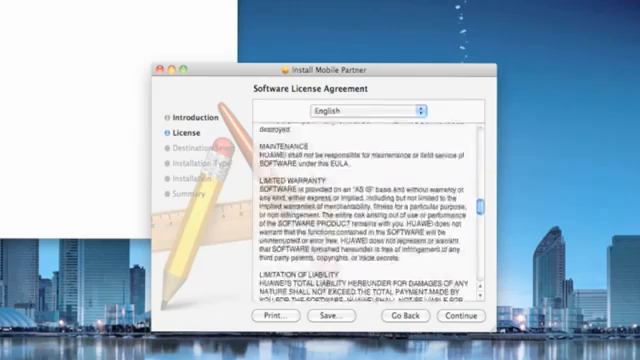
scroll(down, 3)
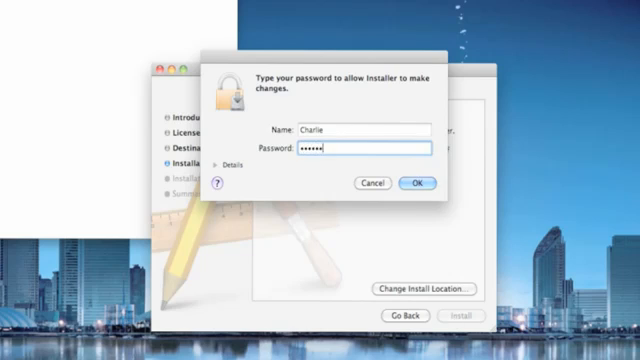
click(419, 184)
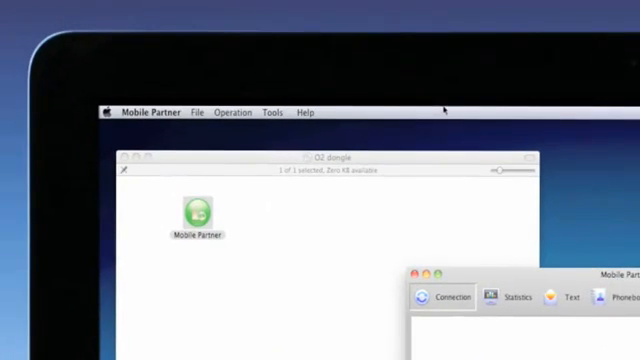
Create a new dial-up profile in Mobile Partner's options and name it 'O2'
click(271, 111)
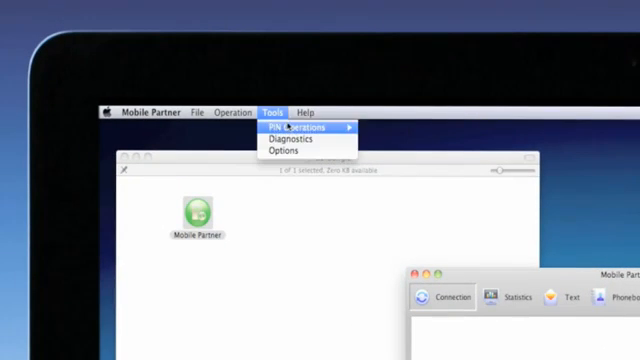
click(287, 152)
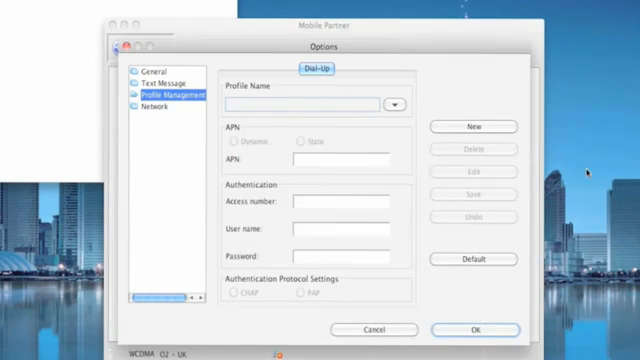
click(472, 126)
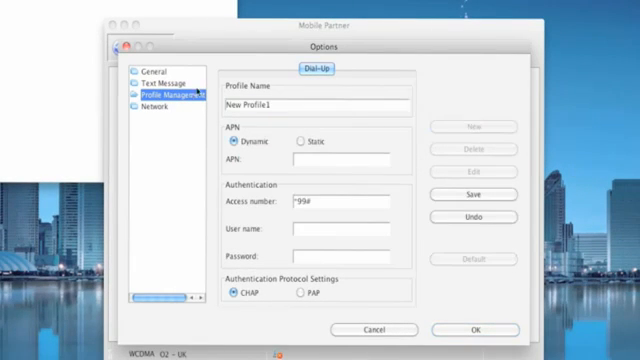
triple_click(300, 100)
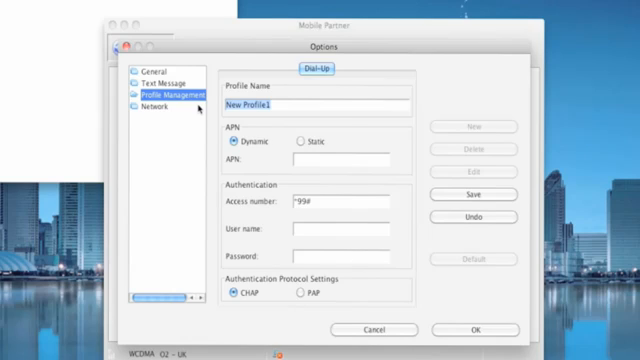
text(O2 Mobile Broadband)
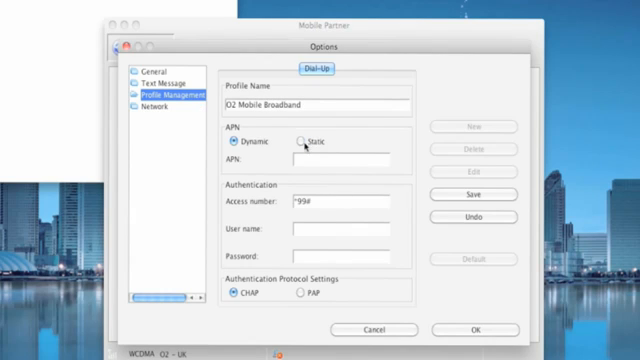
Set the profile's static APN to mobile.o2.co.uk, user name o2web, and a password
click(297, 145)
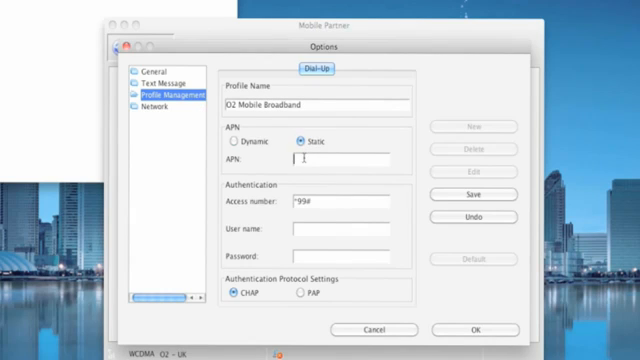
text(mobile.o2)
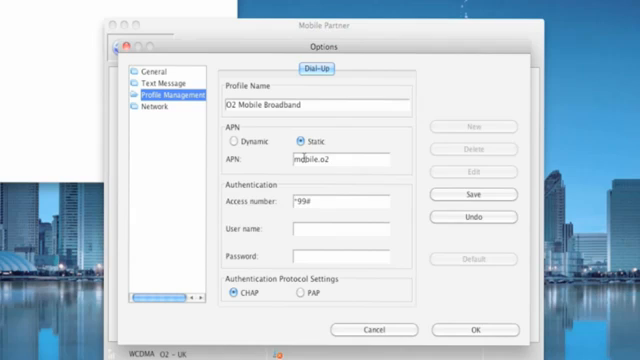
text(.co.uk)
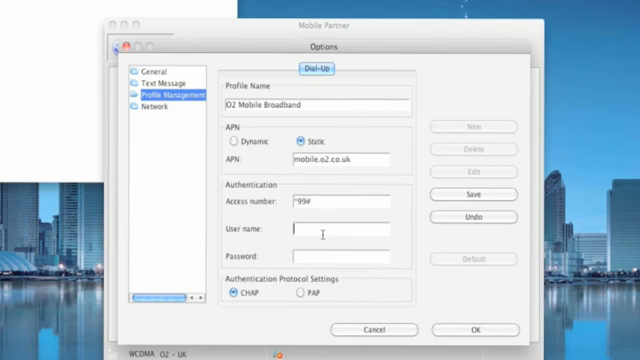
text(o2)
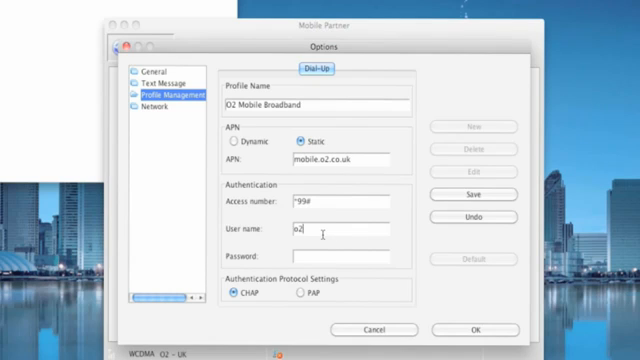
text(web)
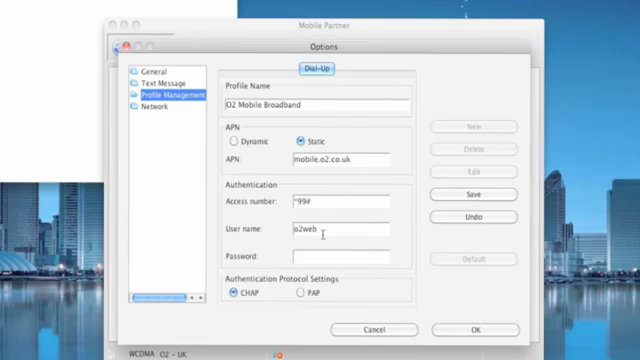
text(password)
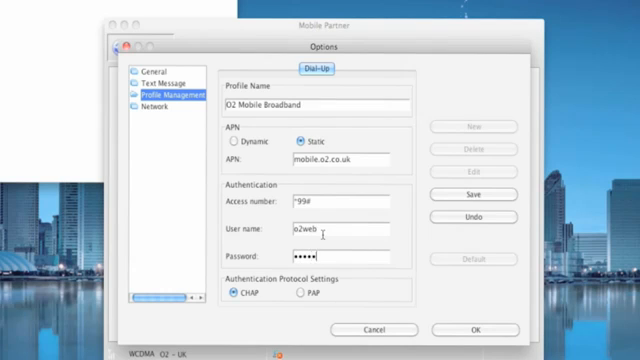
text(••)
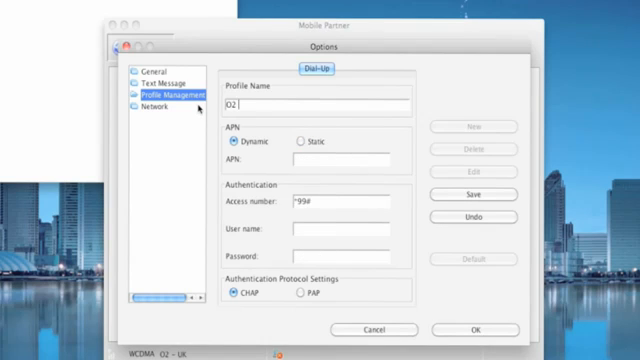
Name the profile 'O2 Mobile Broadband' and set static APN m-bb.o2.co.uk
text(Mobile)
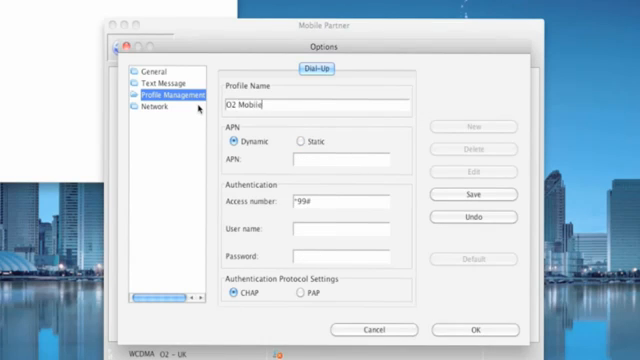
click(300, 144)
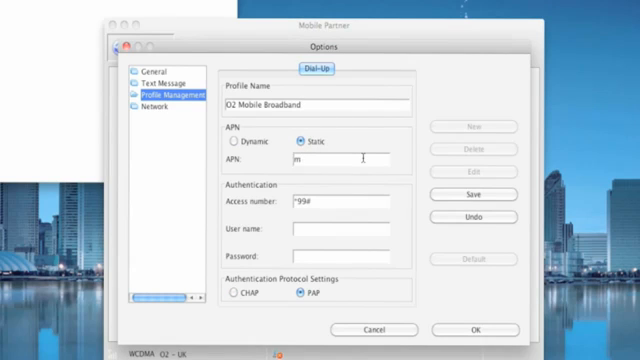
text(-bb.o2.co)
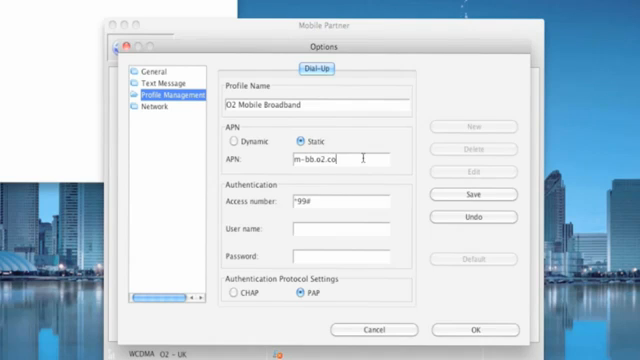
text(.uk)
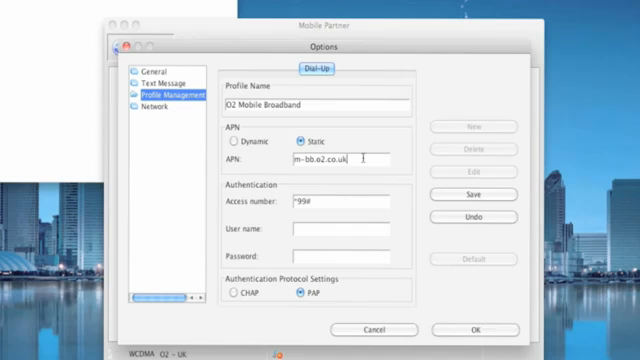
text(o2)
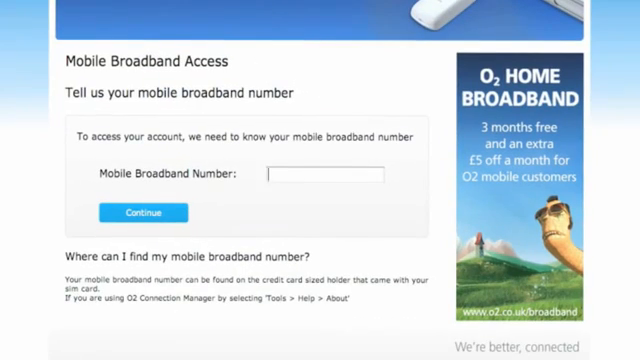
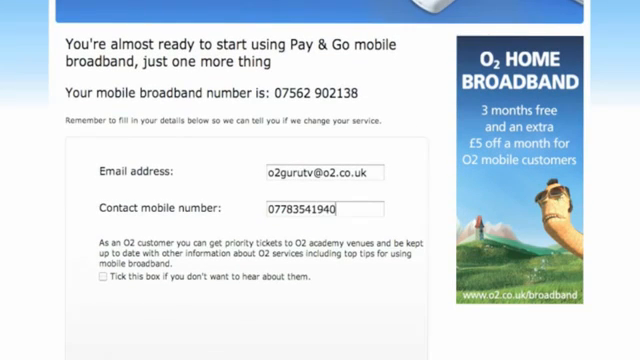
scroll(down, 3)
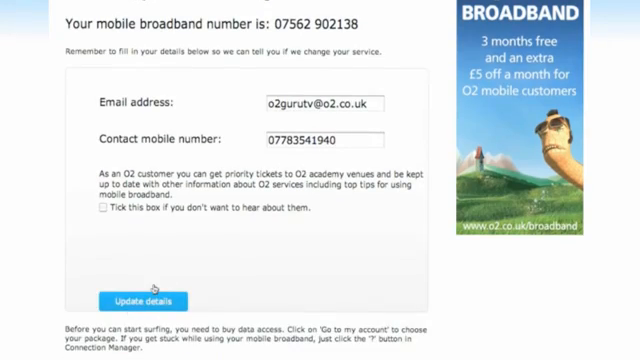